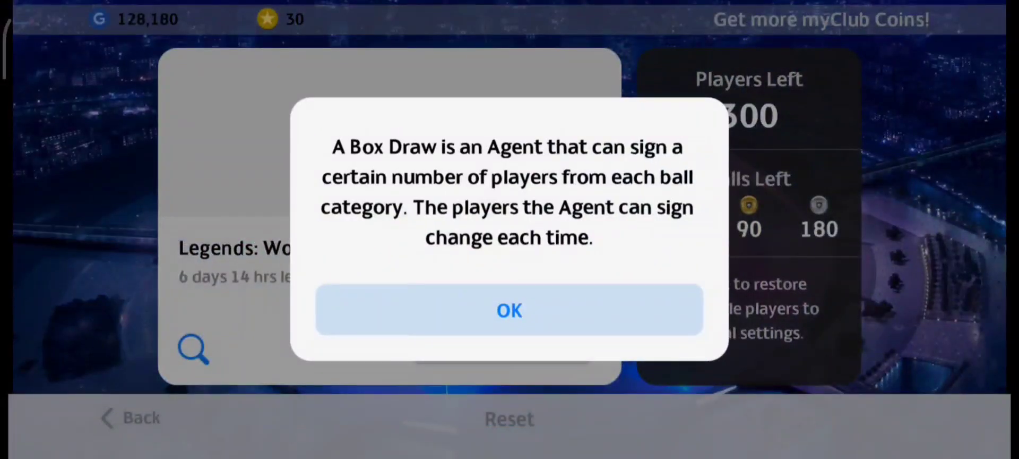
# - Pay 25,000 GP for a Legends box draw, signing players like R. Andrich and D. Chistyakov
pyautogui.click(509, 310)
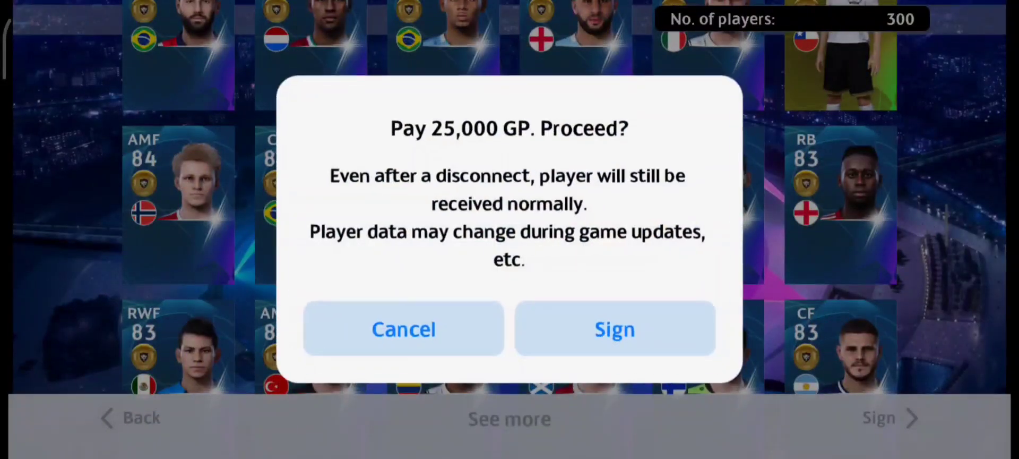
pyautogui.click(614, 328)
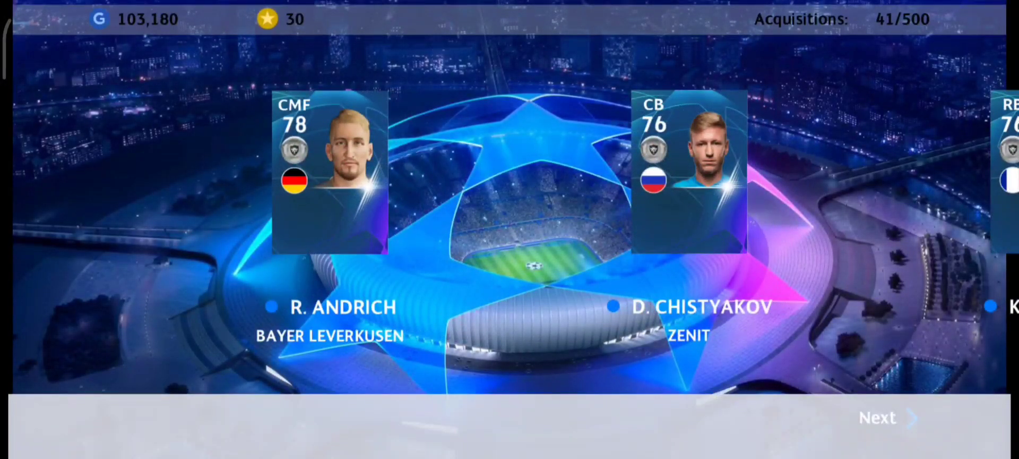
# - Leave the acquisitions list and pay 25,000 GP for a second Legends: Worldwide Clubs draw
pyautogui.click(877, 417)
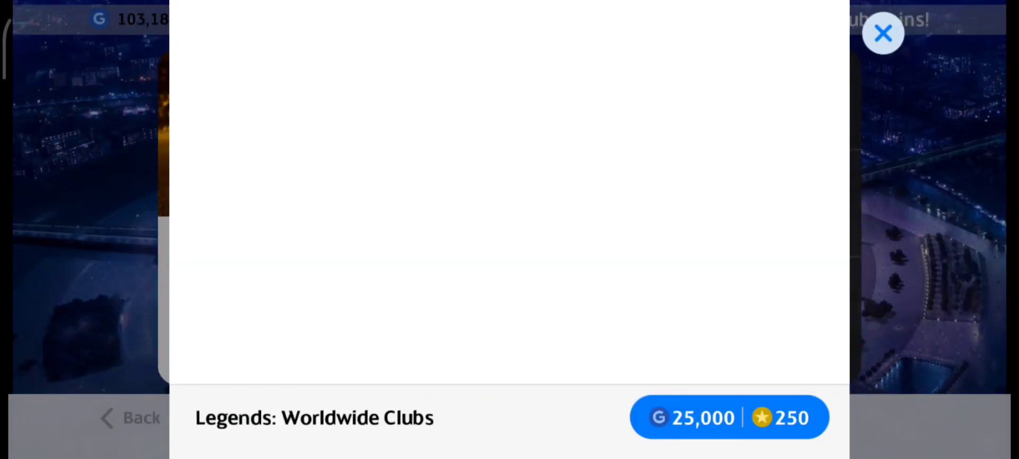
pyautogui.click(727, 416)
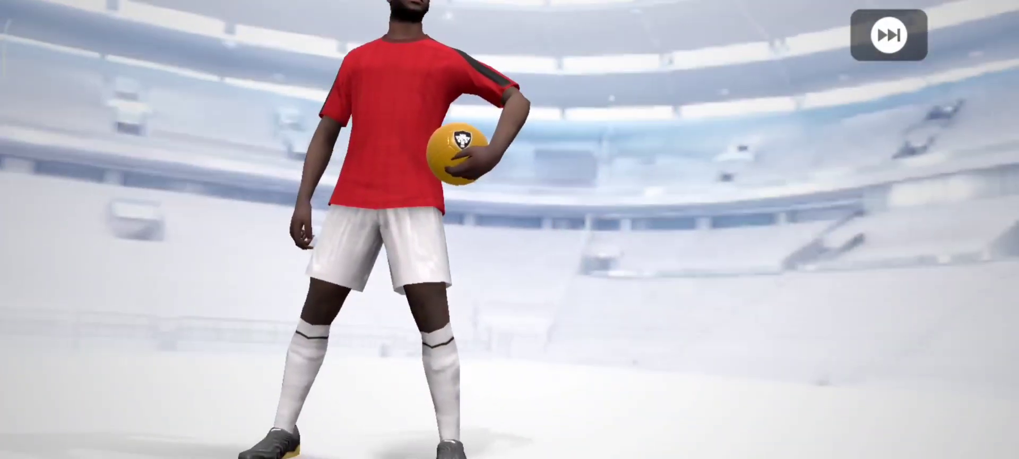
# - Skip each player reveal until Bruno Fernandes, O. Zinchenko and others appear in acquisitions
pyautogui.click(888, 35)
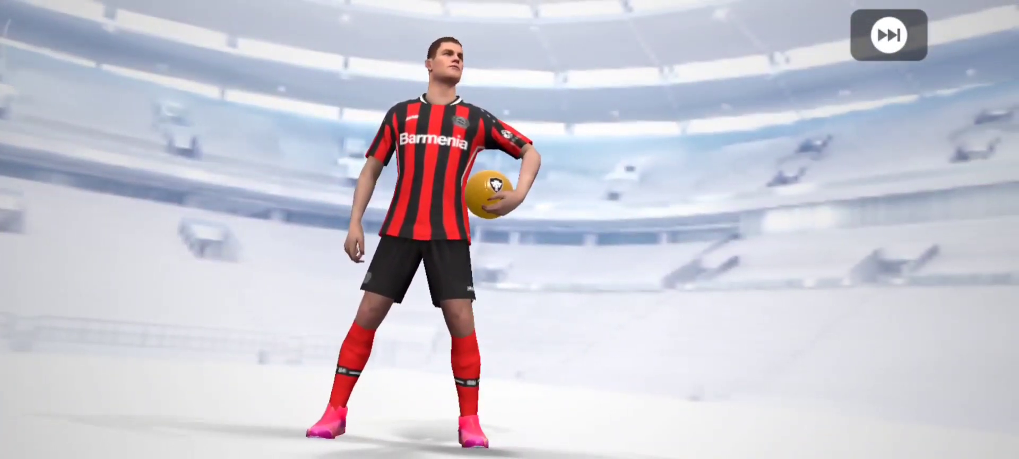
pyautogui.click(889, 34)
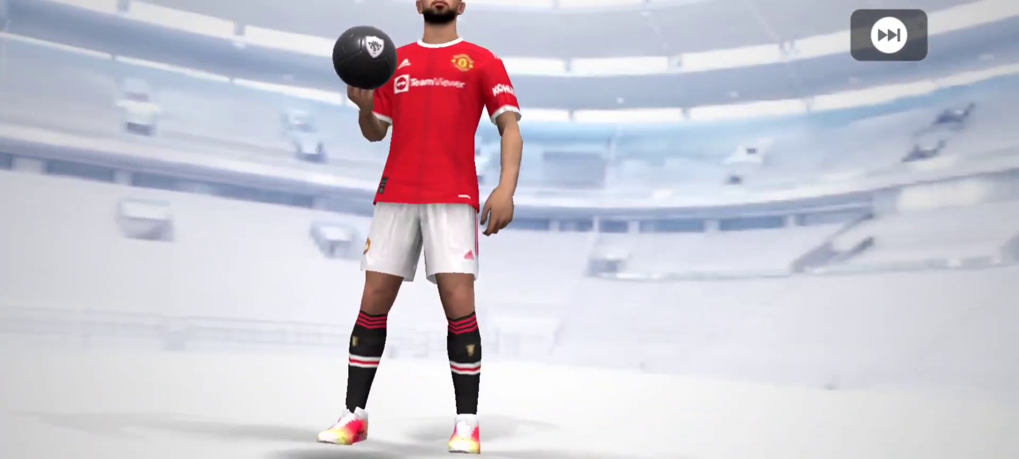
pyautogui.click(888, 35)
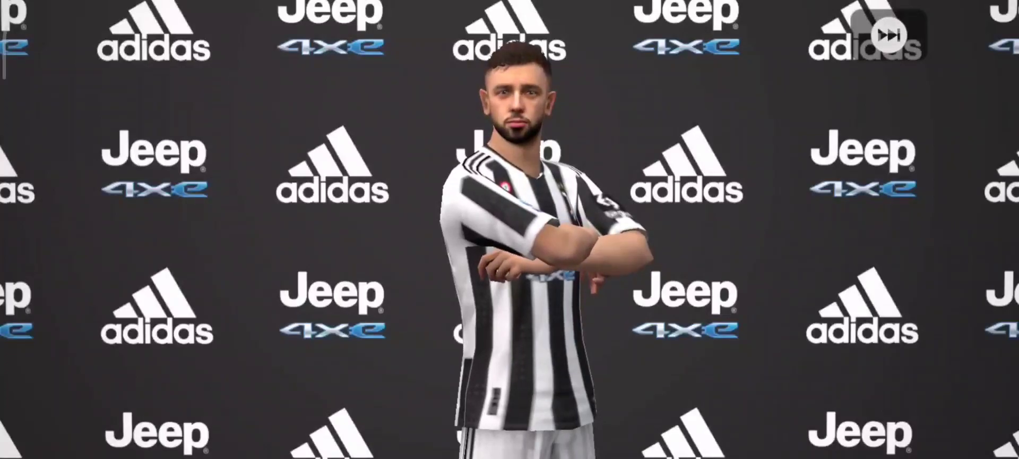
pyautogui.click(890, 34)
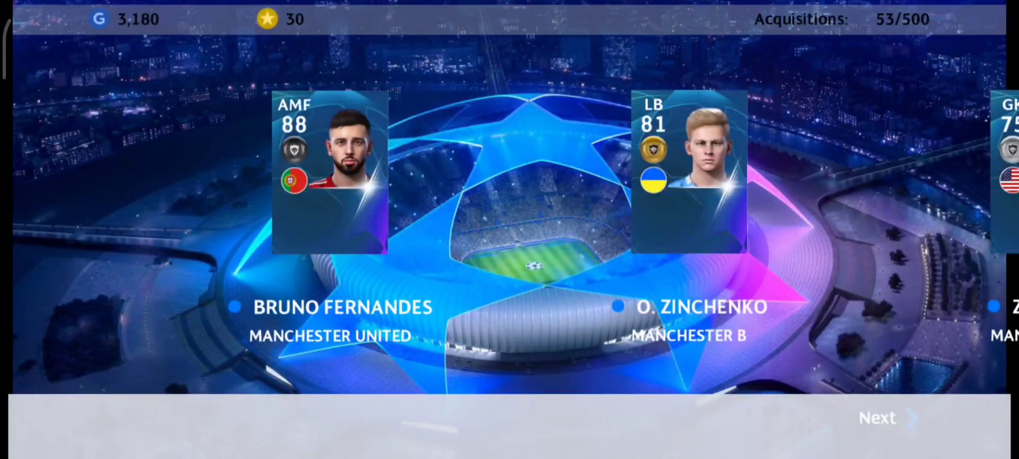